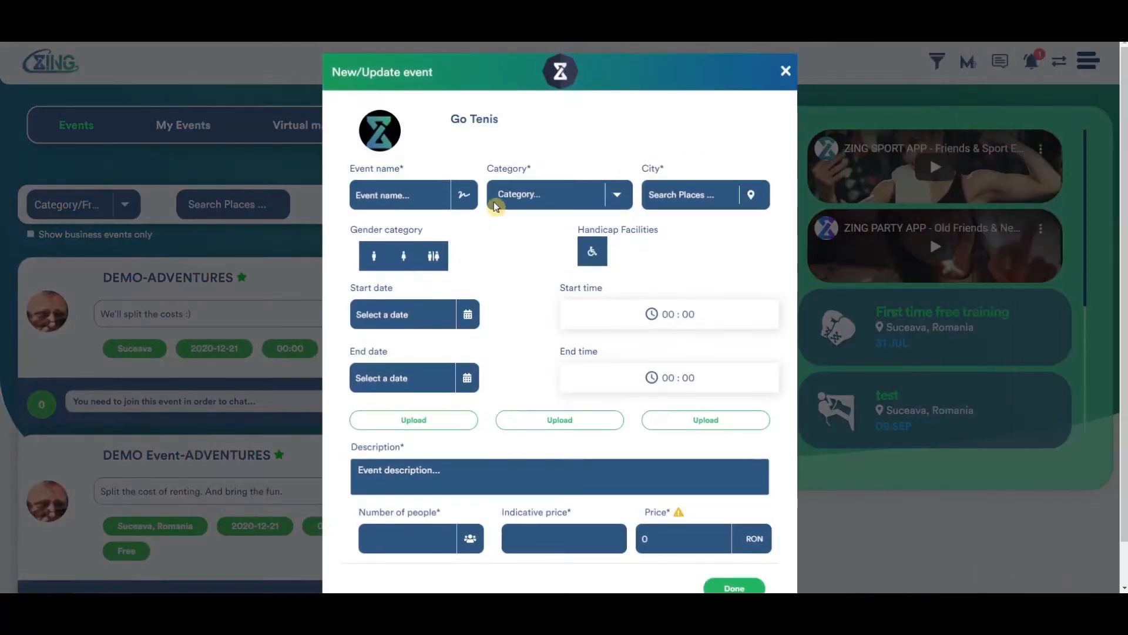
# - Draft a 'Let's play' event with a Basic option, then discard it
pyautogui.click(785, 70)
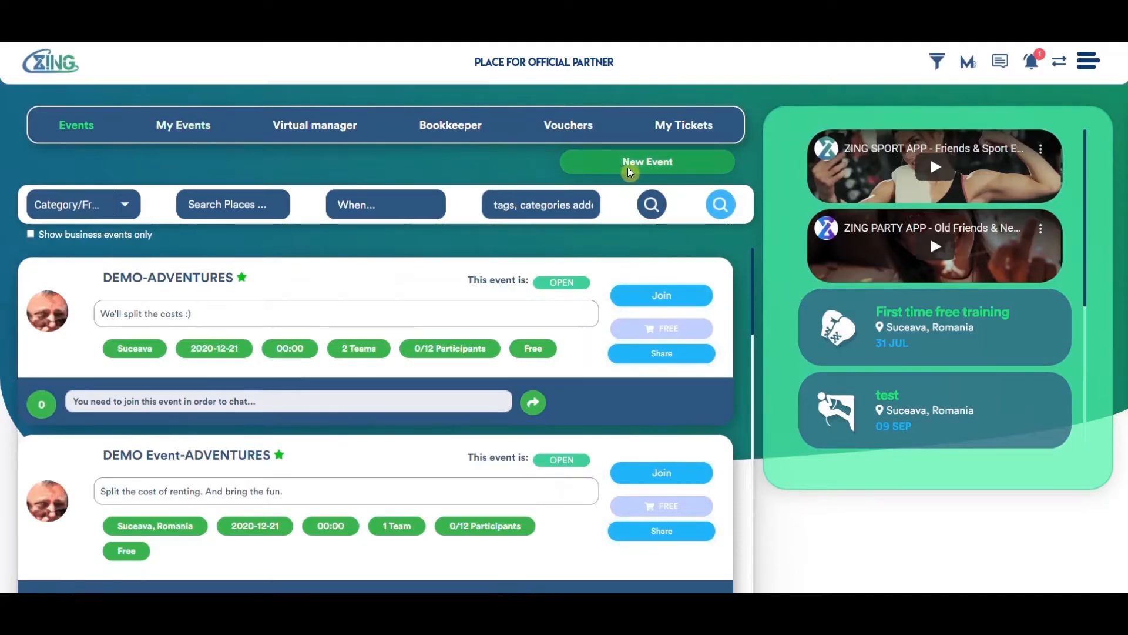
pyautogui.click(647, 161)
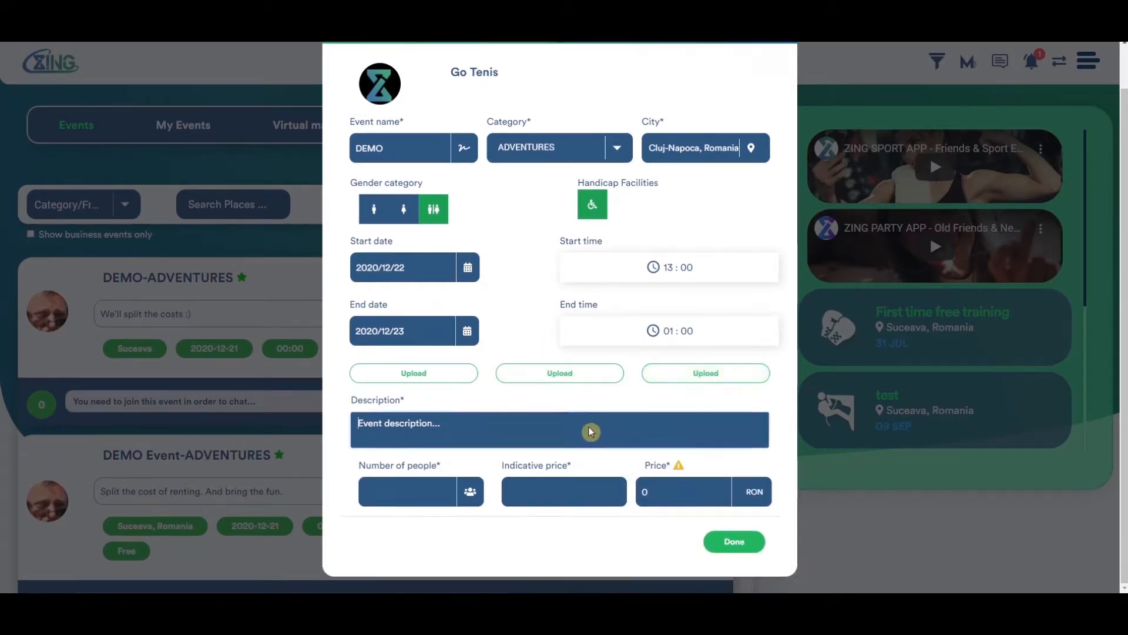
pyautogui.write('L')
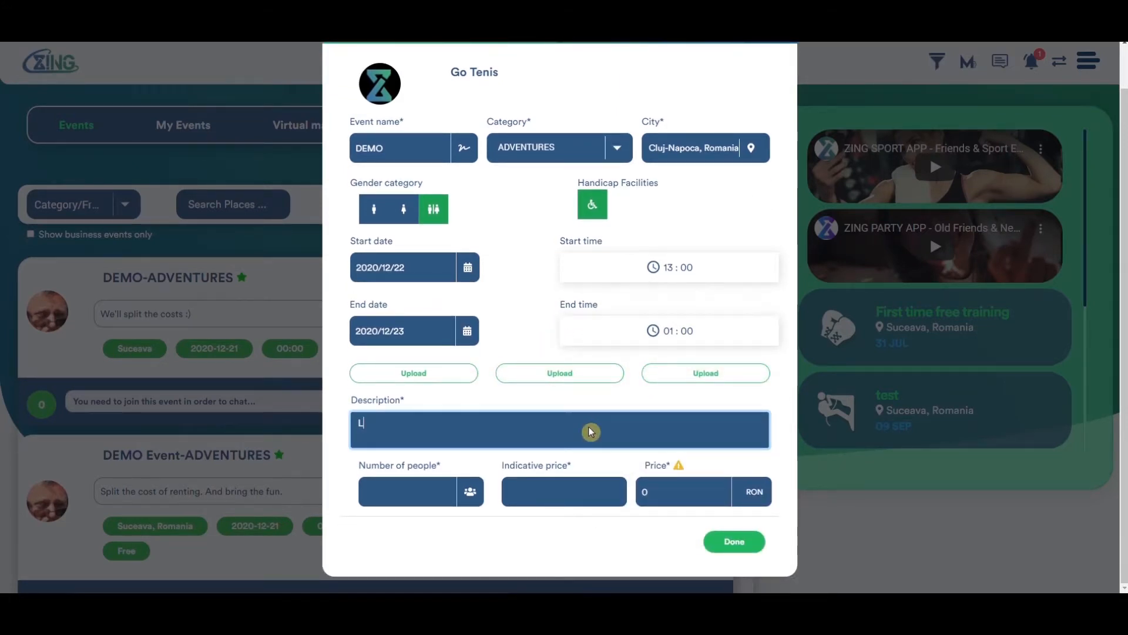
pyautogui.write("et's play")
pyautogui.click(422, 491)
pyautogui.write('10')
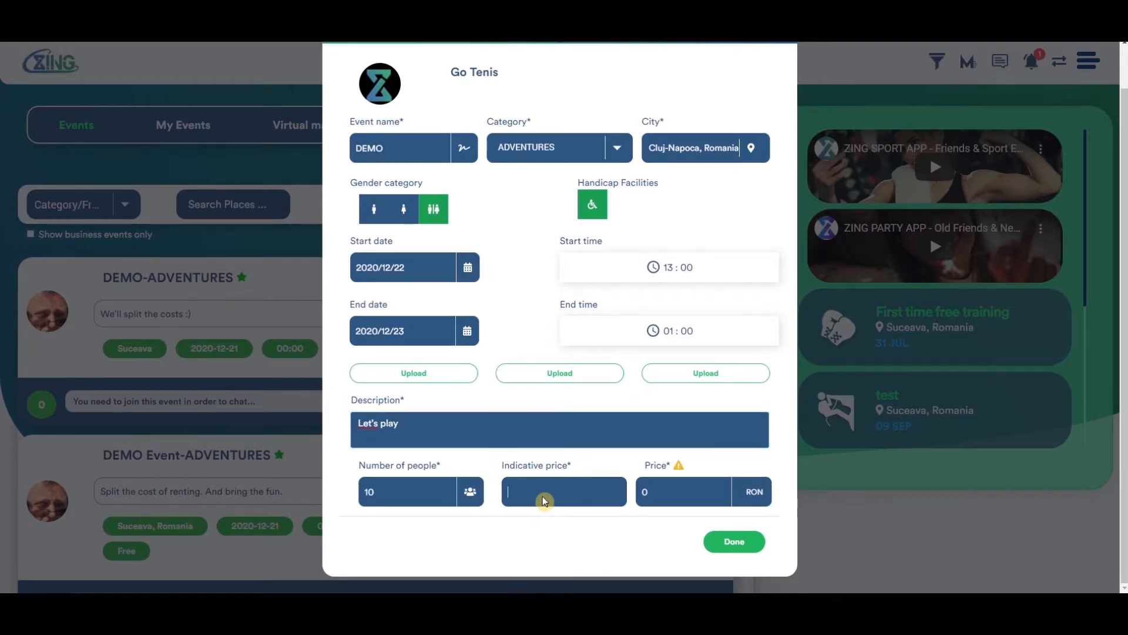
pyautogui.write('Basic')
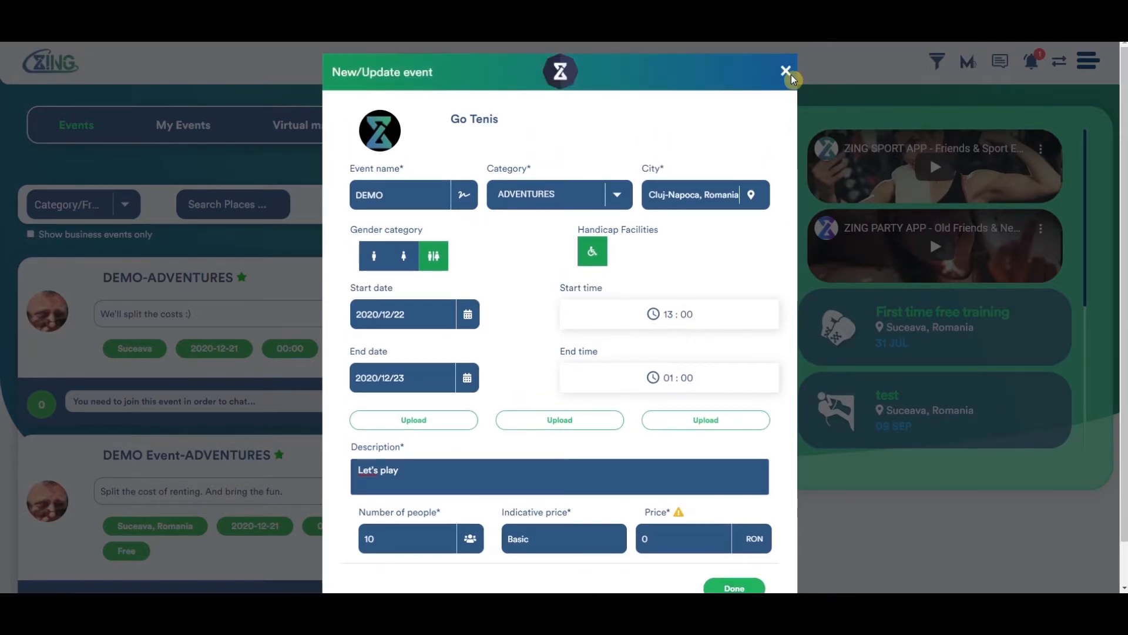
pyautogui.click(786, 71)
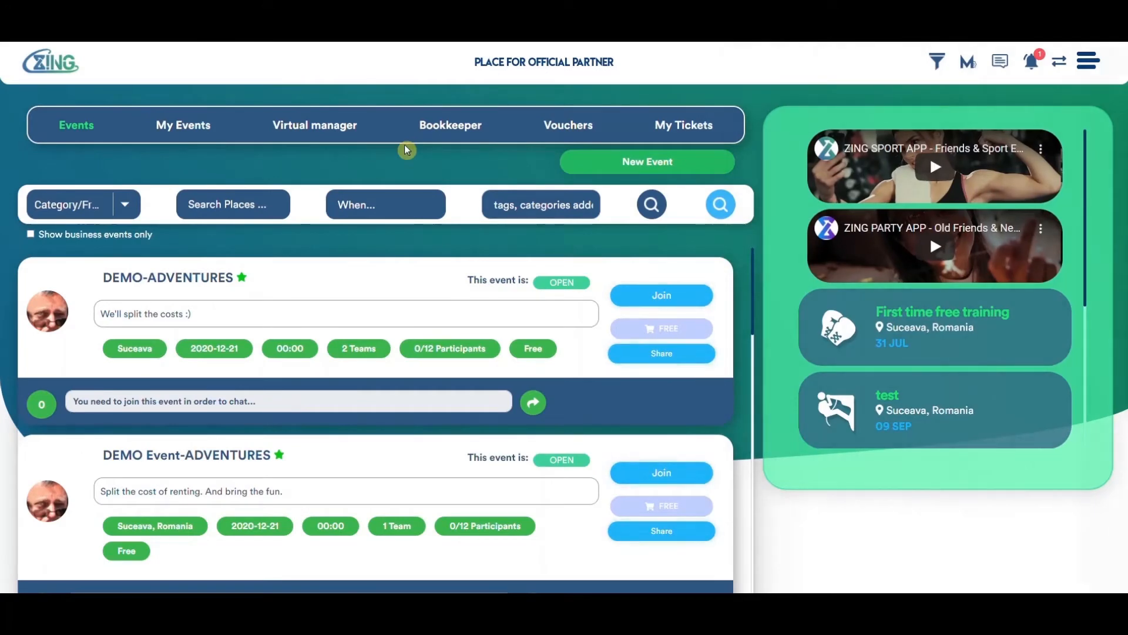
# - Browse the December 2020 deals calendar and view a tennis court deal's details
pyautogui.click(314, 125)
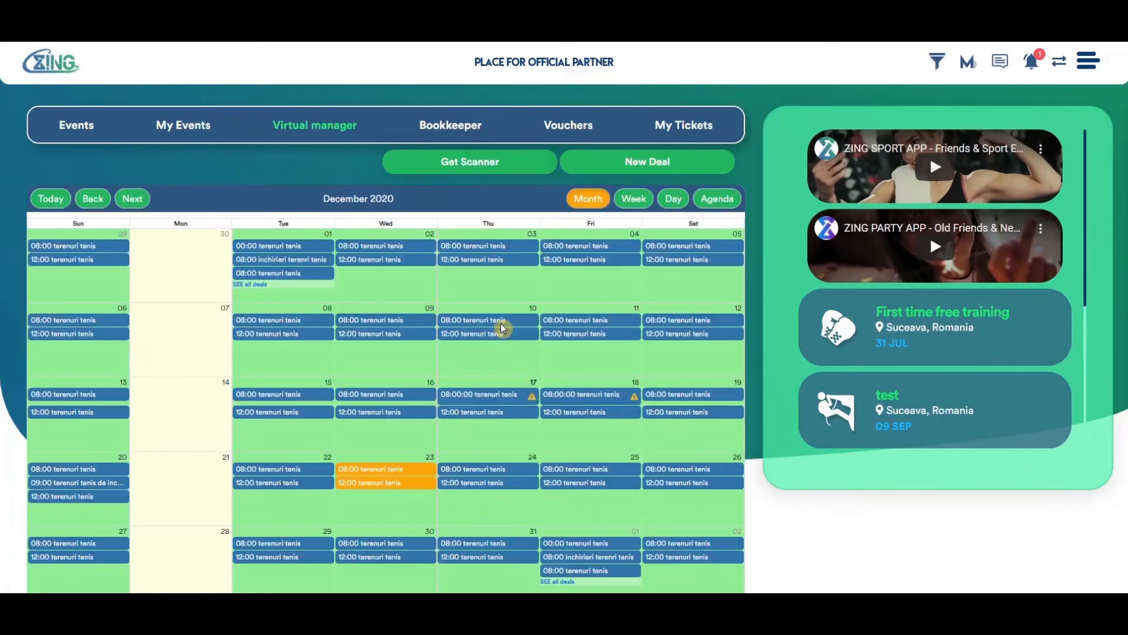
pyautogui.click(488, 320)
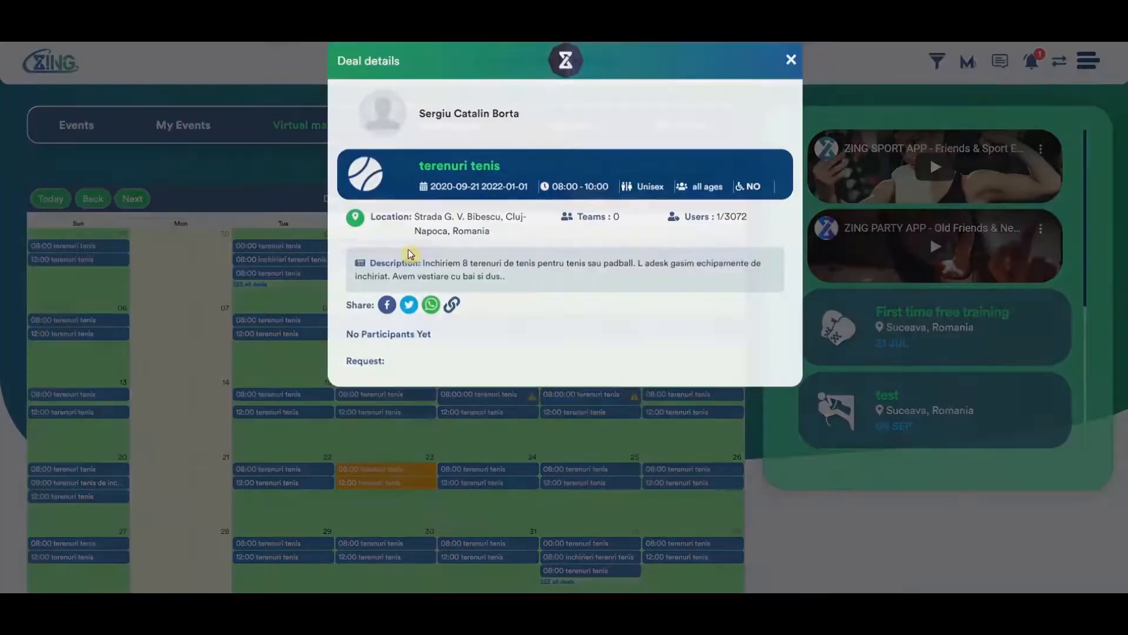
pyautogui.click(791, 59)
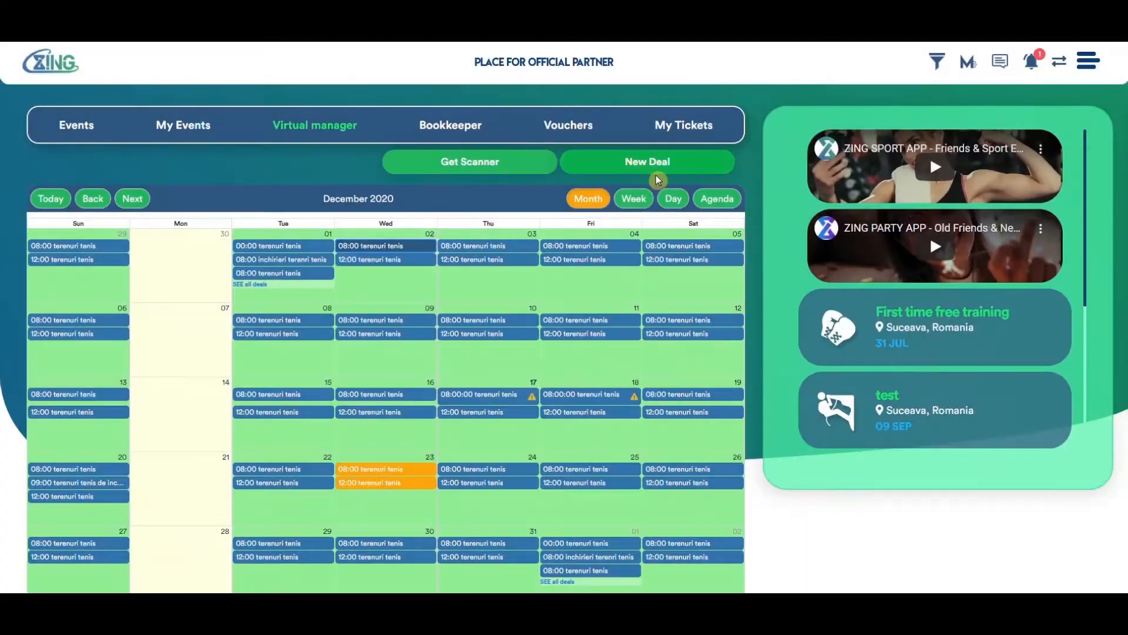
pyautogui.click(645, 161)
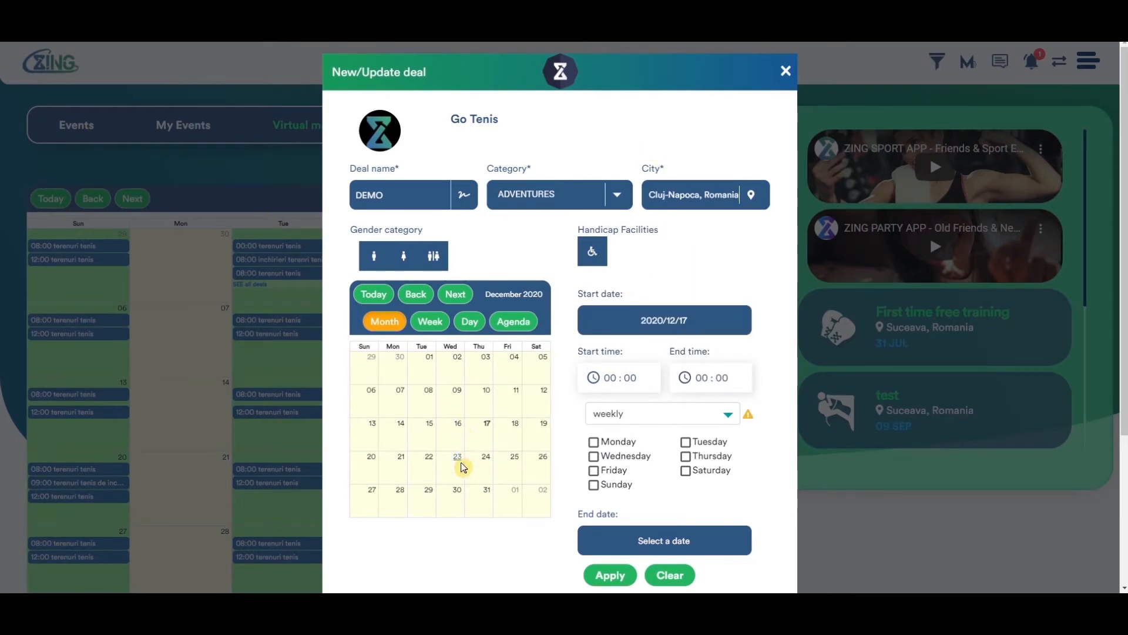
# - Schedule the DEMO deal 01:10–03:00 monthly until 2020-12-29, described 'Super DEAL', and save
pyautogui.click(468, 321)
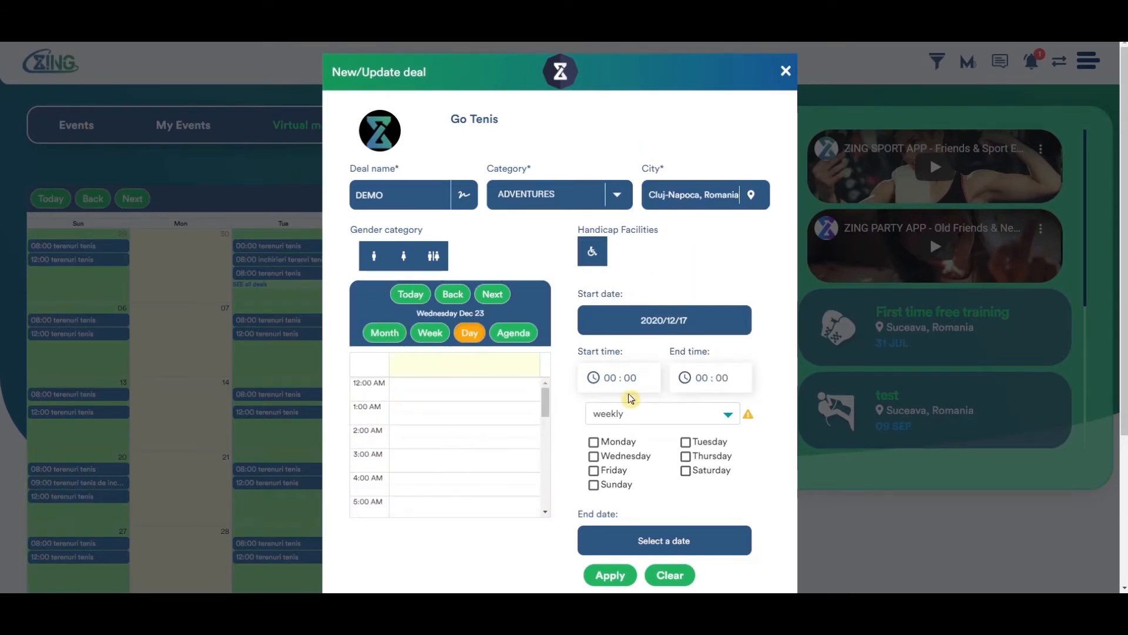
pyautogui.click(619, 378)
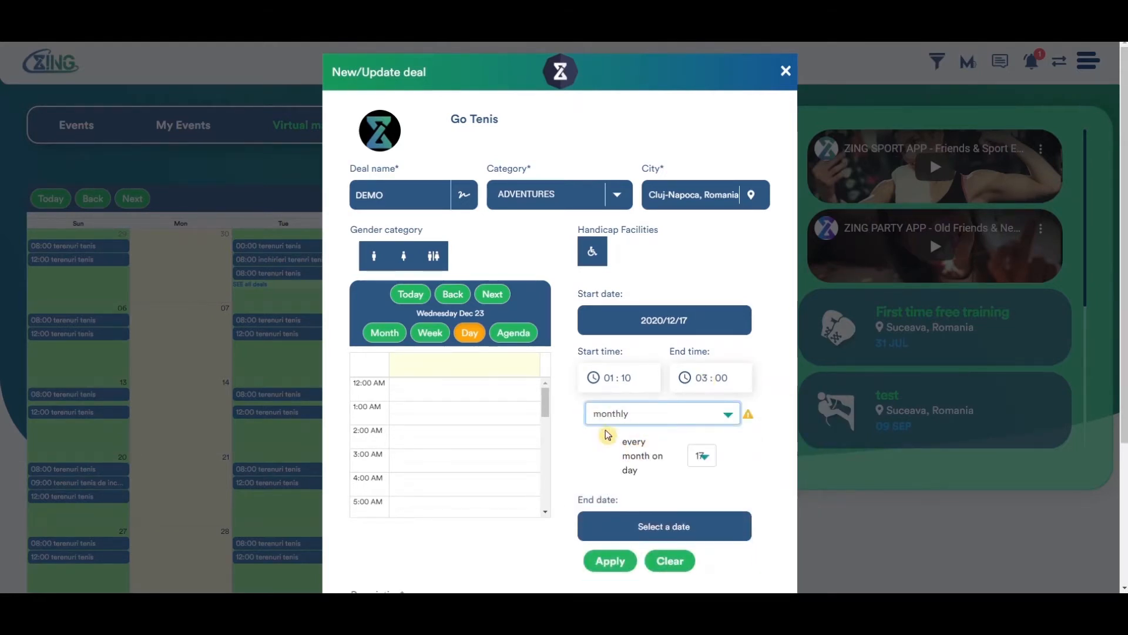
pyautogui.click(663, 525)
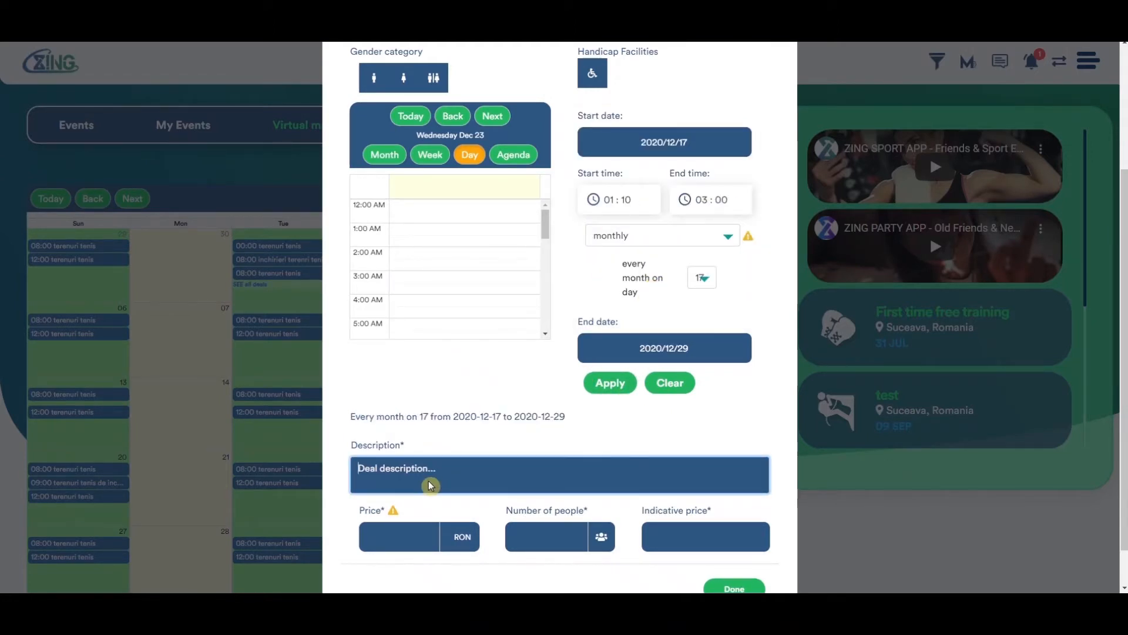
pyautogui.write('Super DEAL')
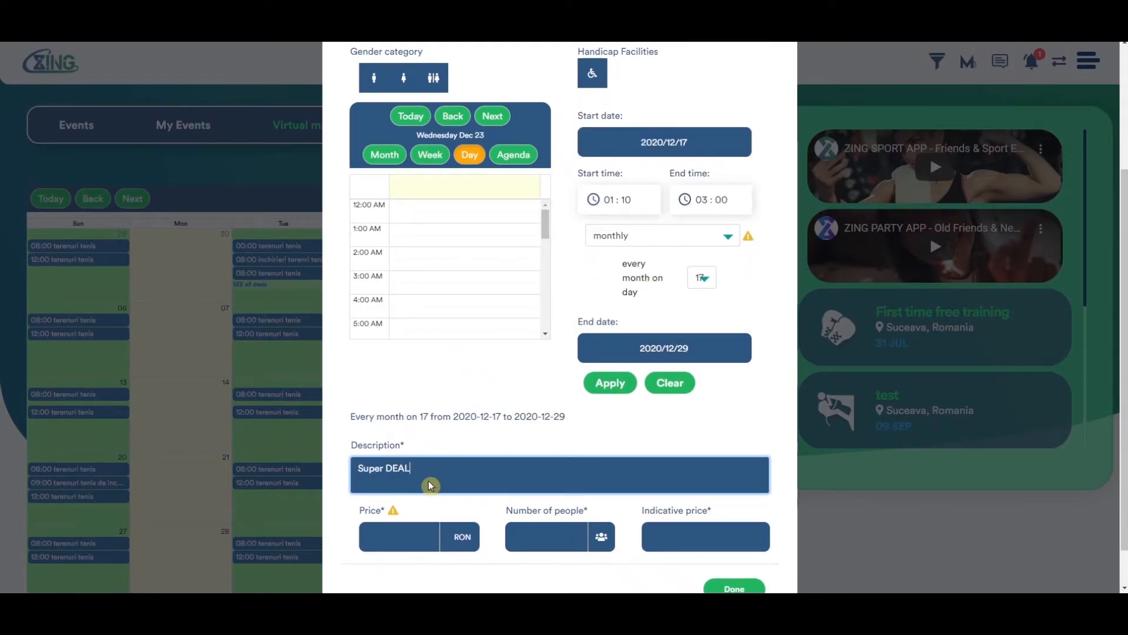
pyautogui.write('Basic')
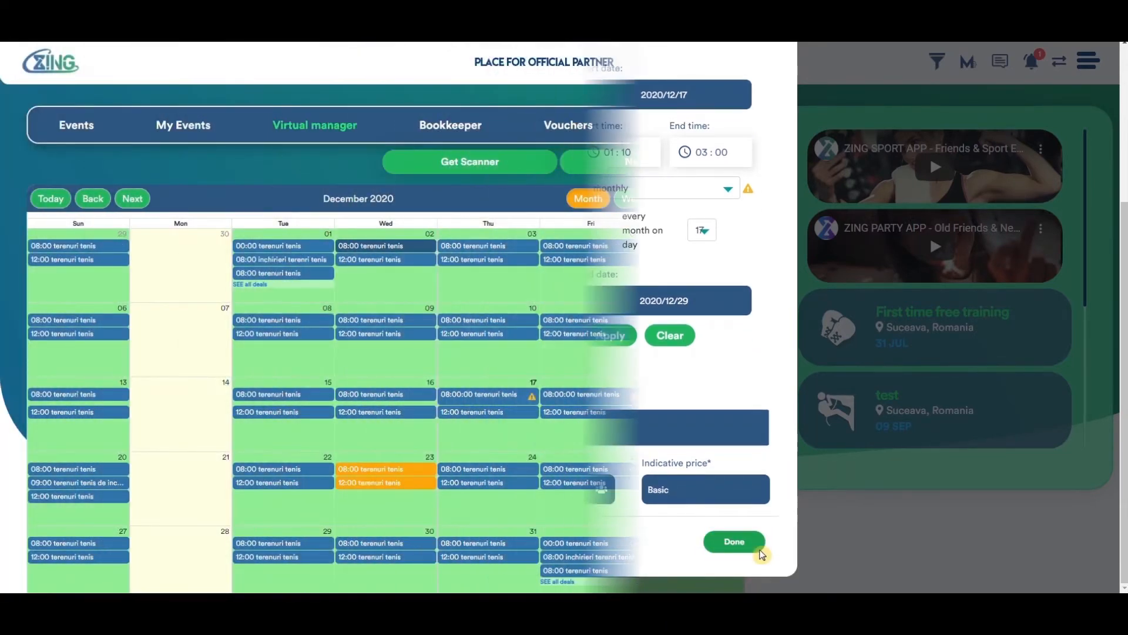
pyautogui.click(732, 541)
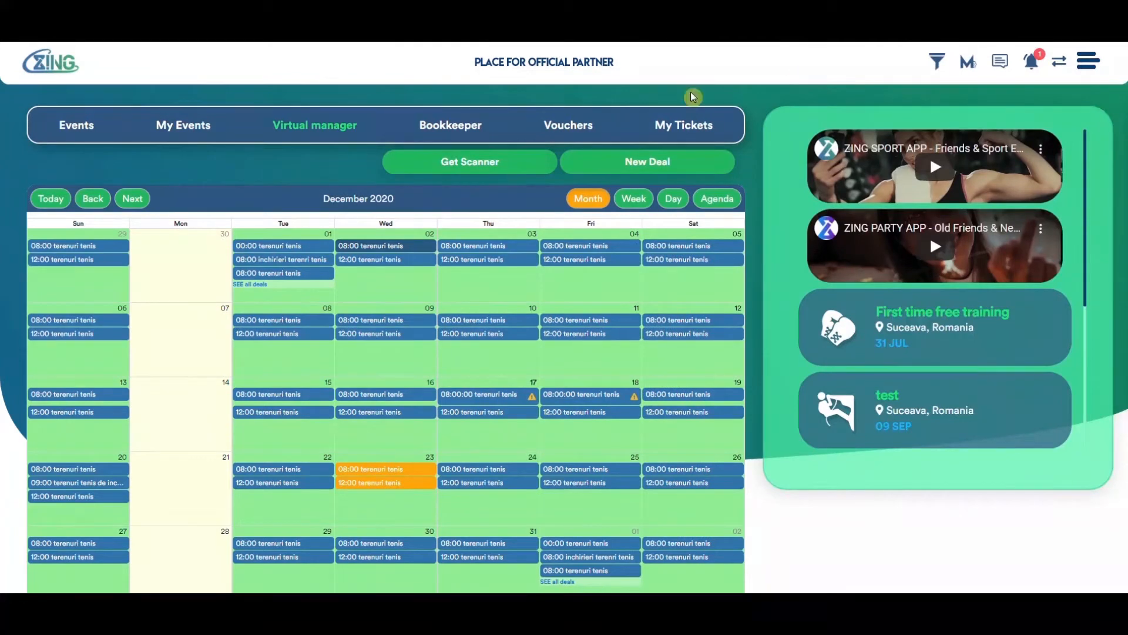
# - Find the August 2020 bookkeeping totals, showing 128.00 GBP from events
pyautogui.click(449, 125)
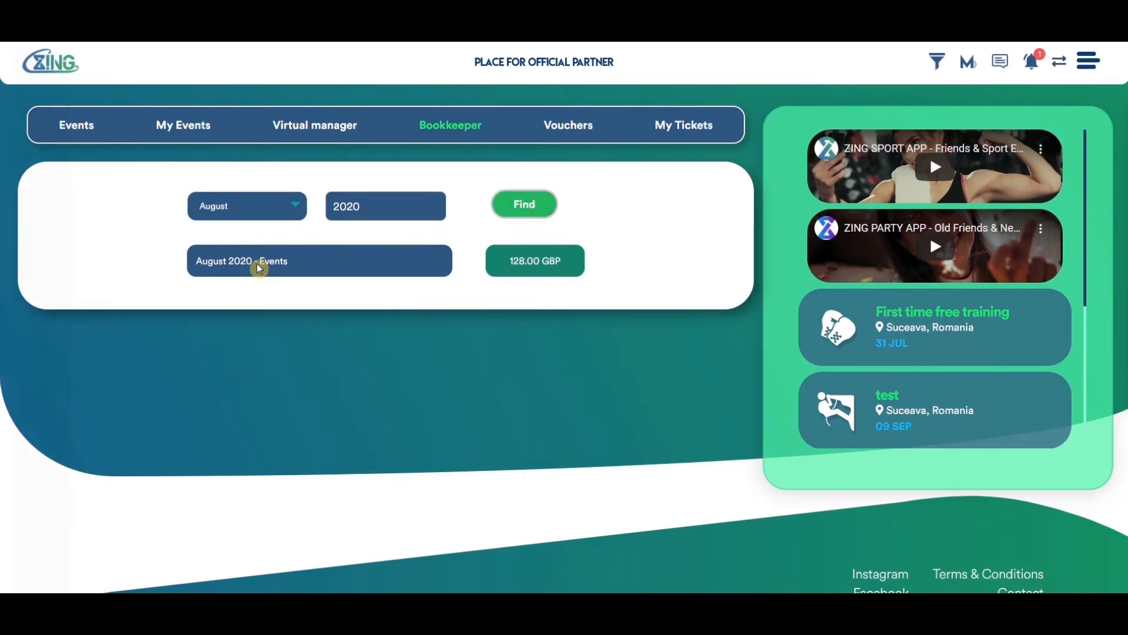
pyautogui.click(567, 125)
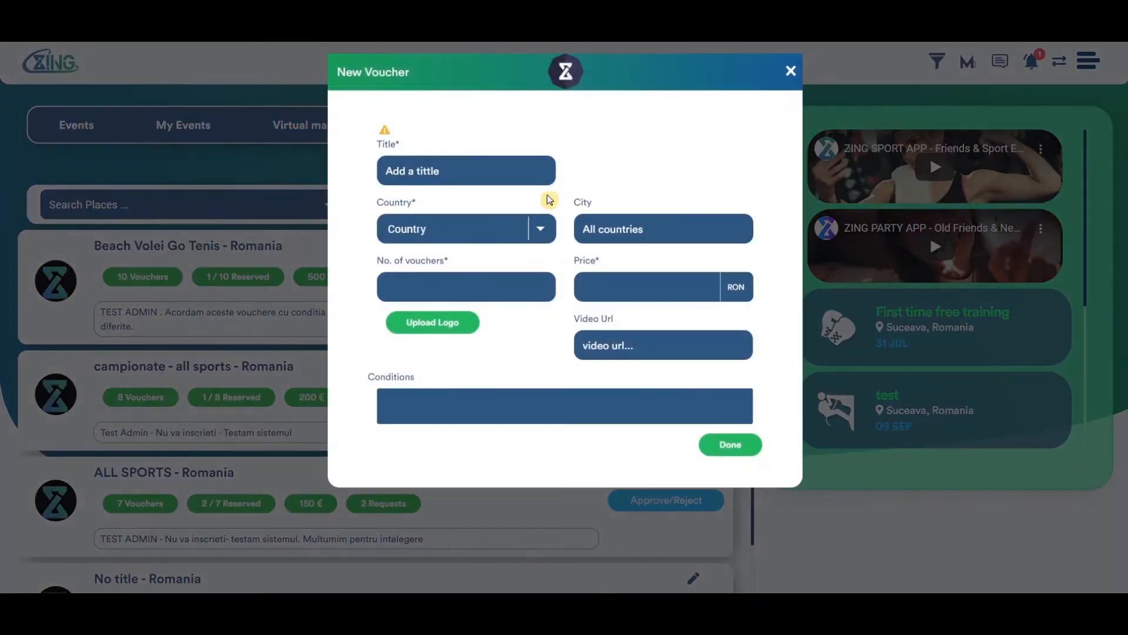
# - Enter voucher 'Voucher for Romania' for Romania: 10 vouchers at 10 RON each
pyautogui.write('Vouc')
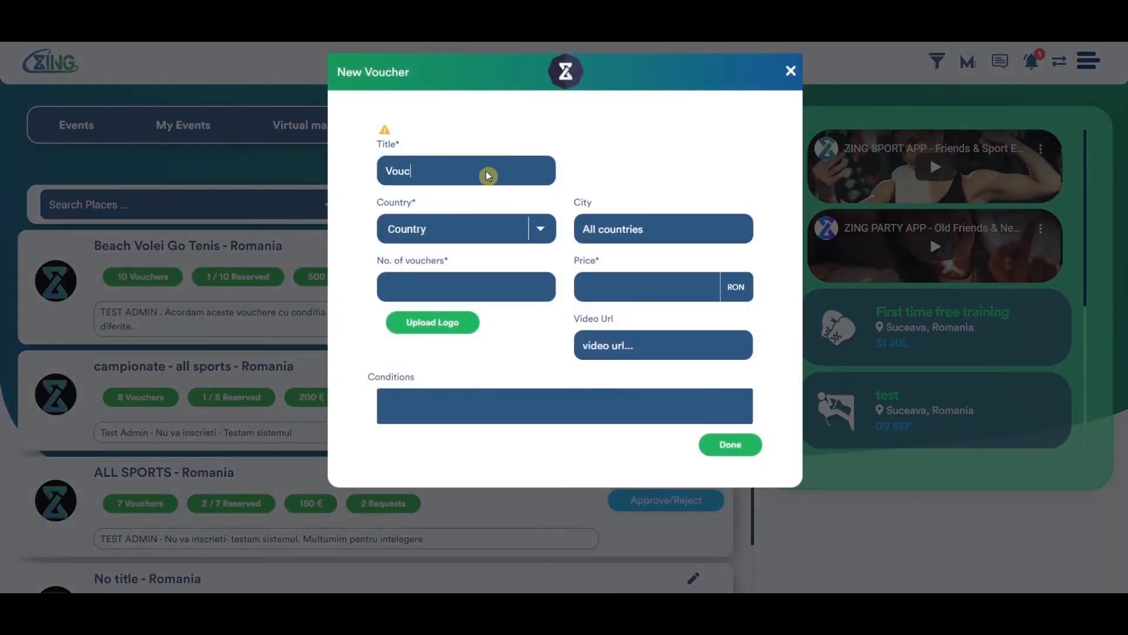
pyautogui.click(465, 228)
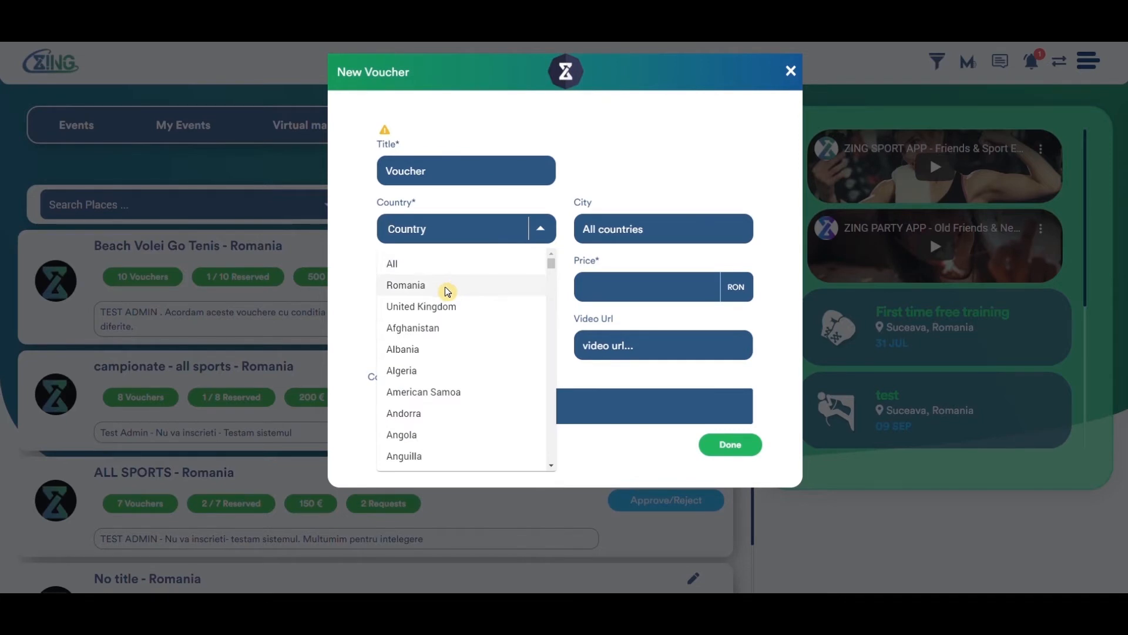
pyautogui.click(404, 285)
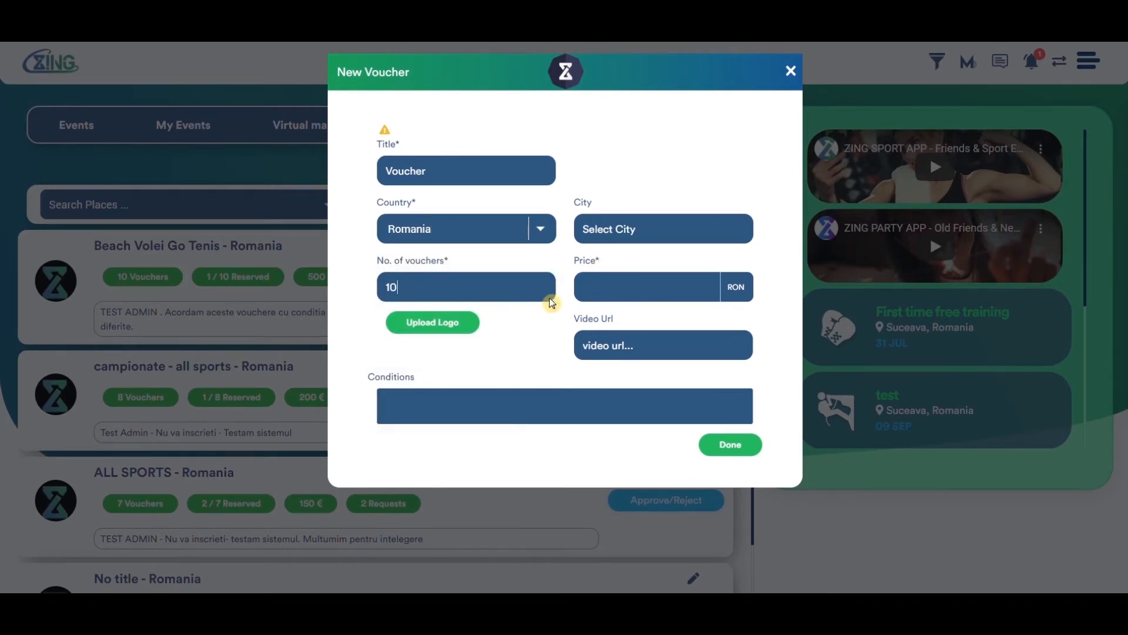
pyautogui.write('10')
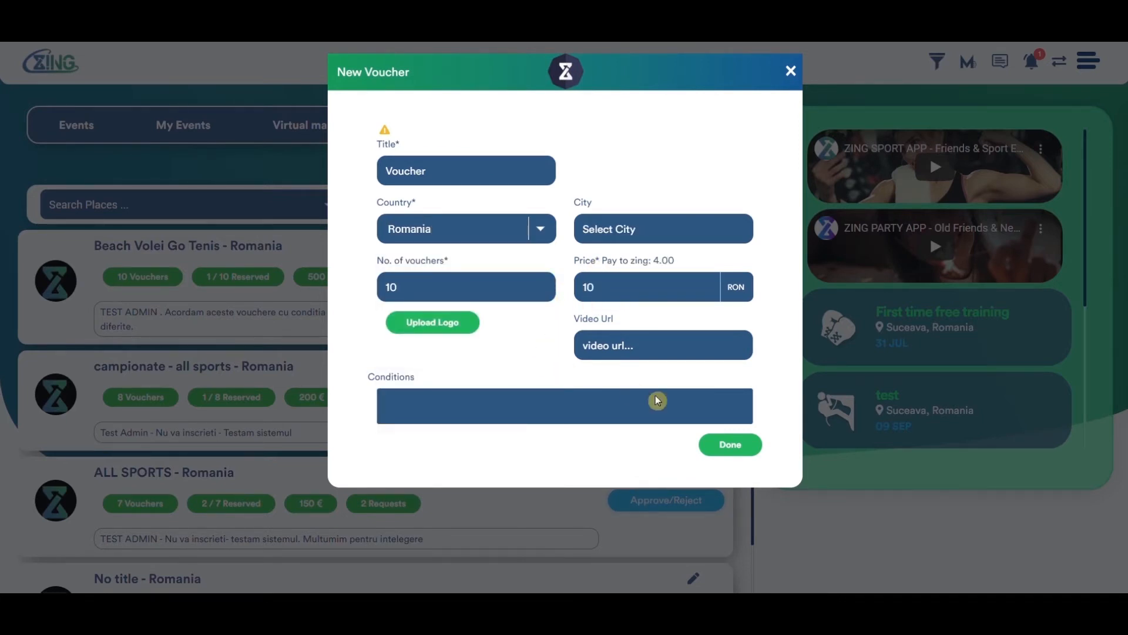
pyautogui.click(728, 445)
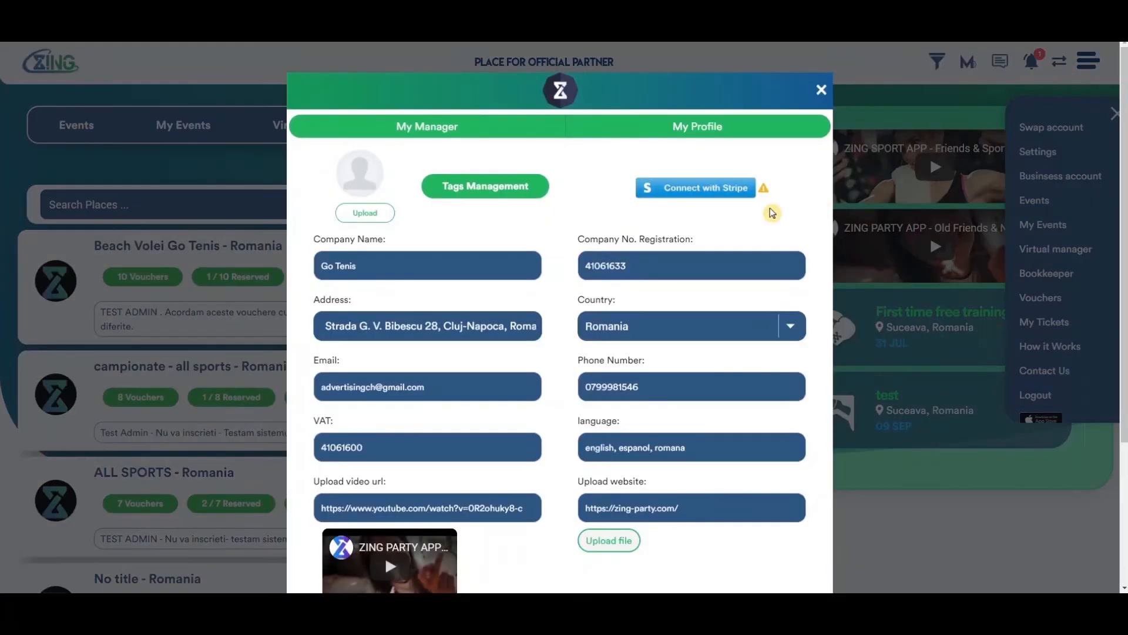
# - Draft a 12-month Z-Map location promotion 'Z' at 12 €, then cancel it
pyautogui.click(426, 325)
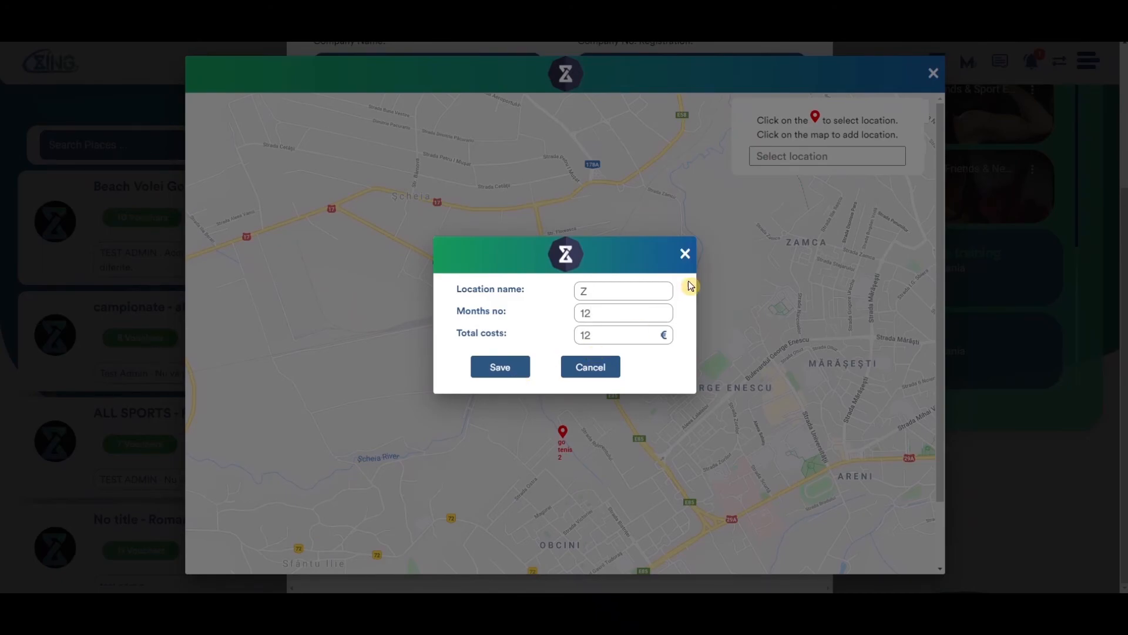
pyautogui.click(683, 253)
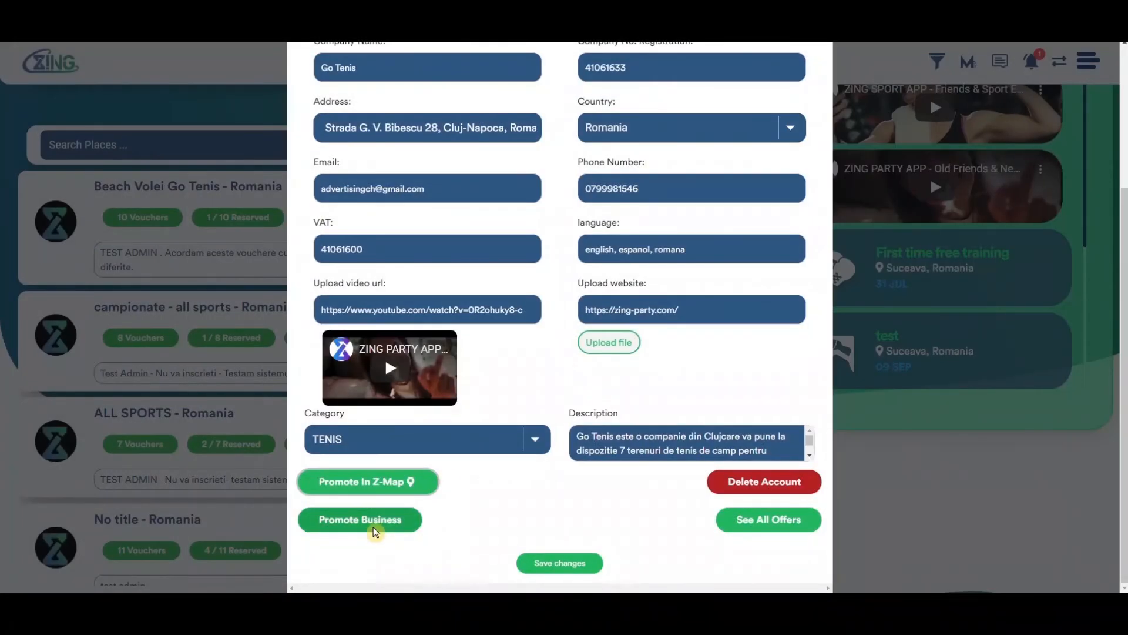
# - Draft the 'Best business' promotion at 150 Euro/Month/Country, then dismiss the form
pyautogui.click(360, 519)
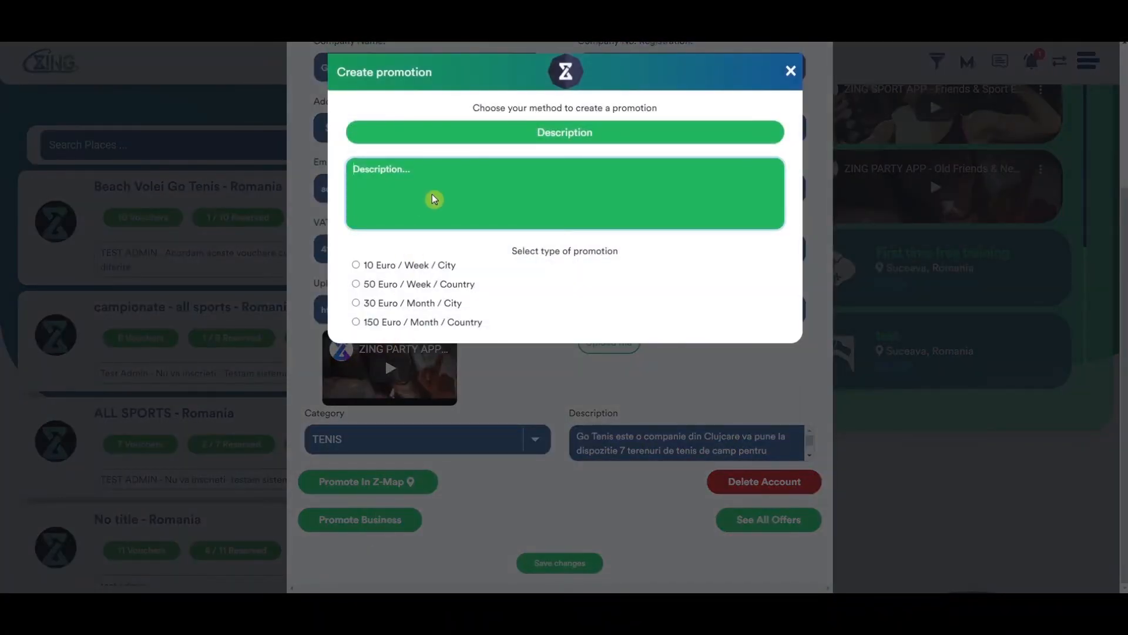
pyautogui.write('Best bus')
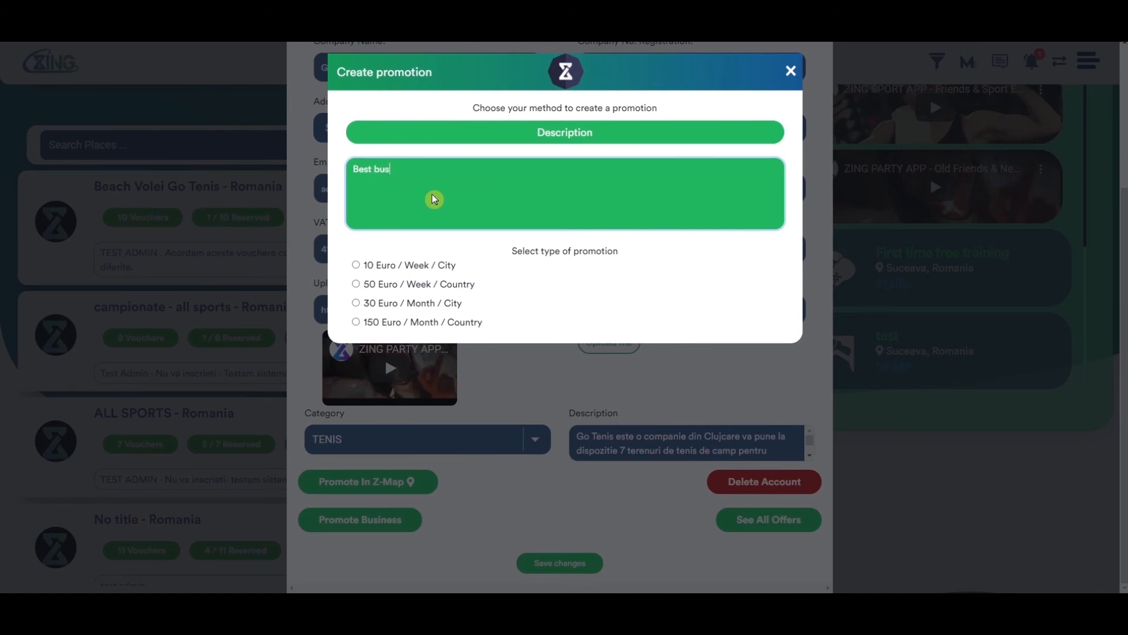
pyautogui.click(356, 302)
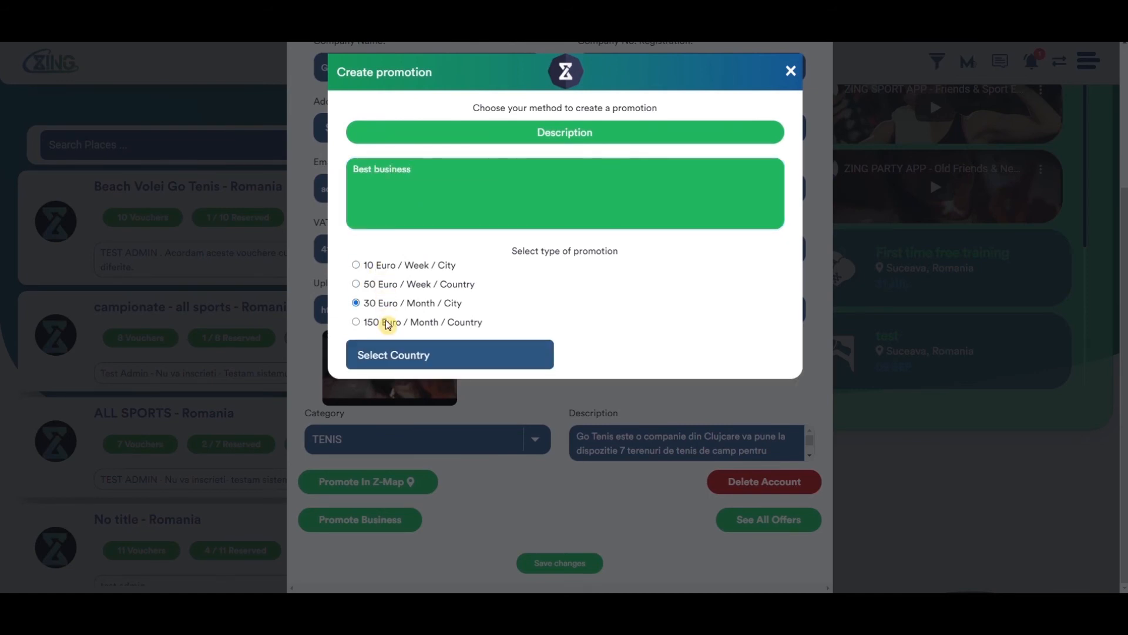
pyautogui.click(356, 322)
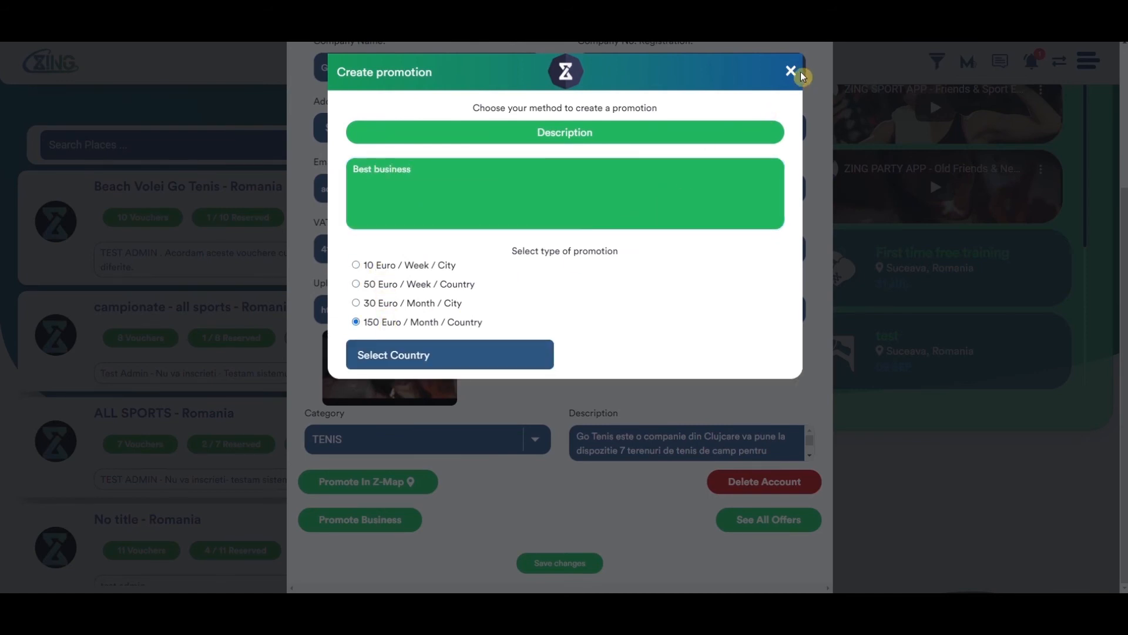
pyautogui.click(790, 71)
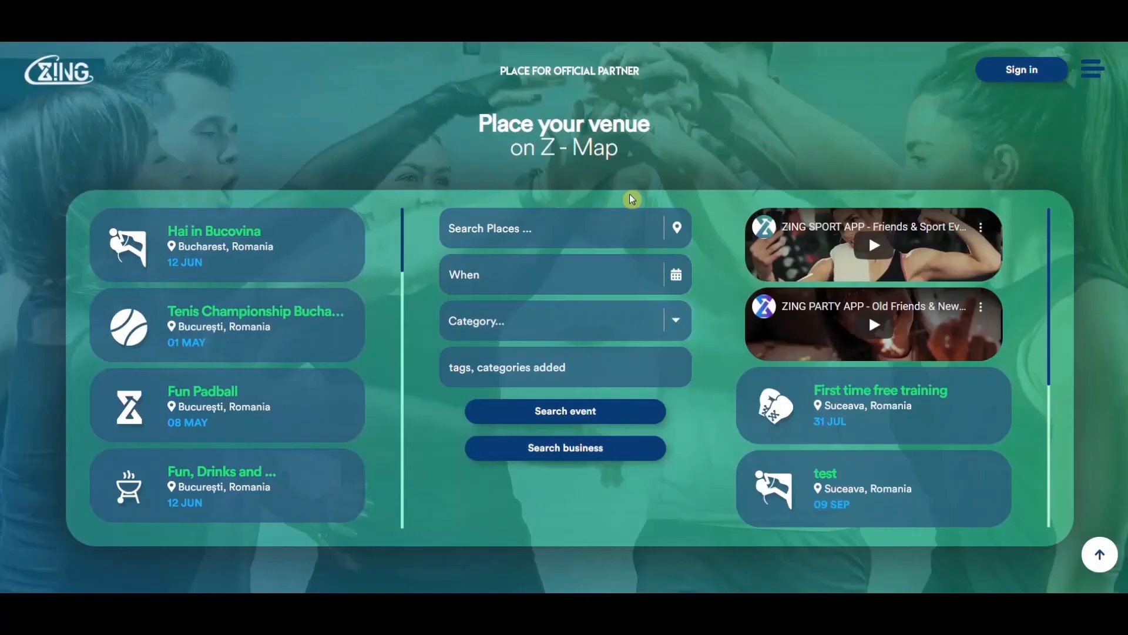